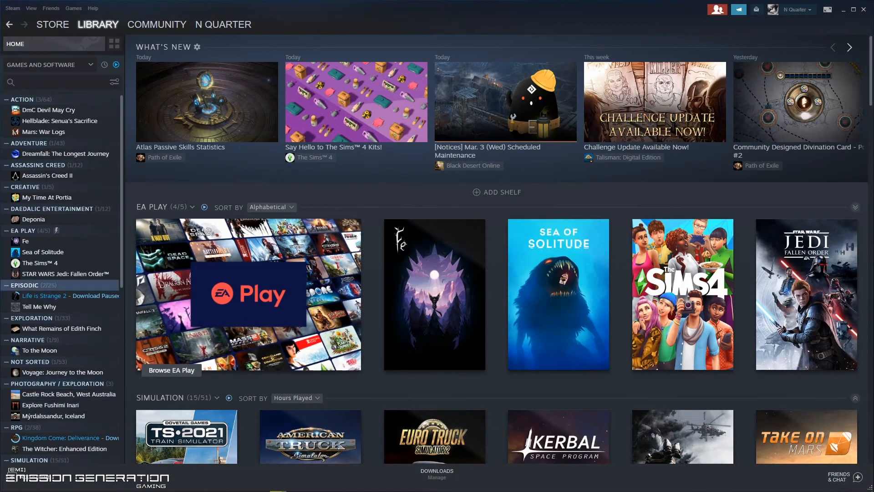
Browse Train Simulator's RailWorks install folder from its Steam Properties > Local Files.
scroll("down", 3)
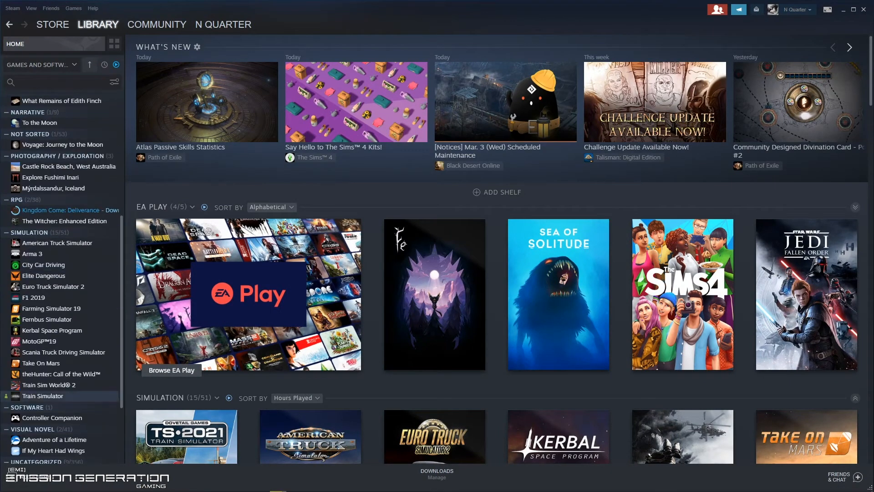
left_click(43, 396)
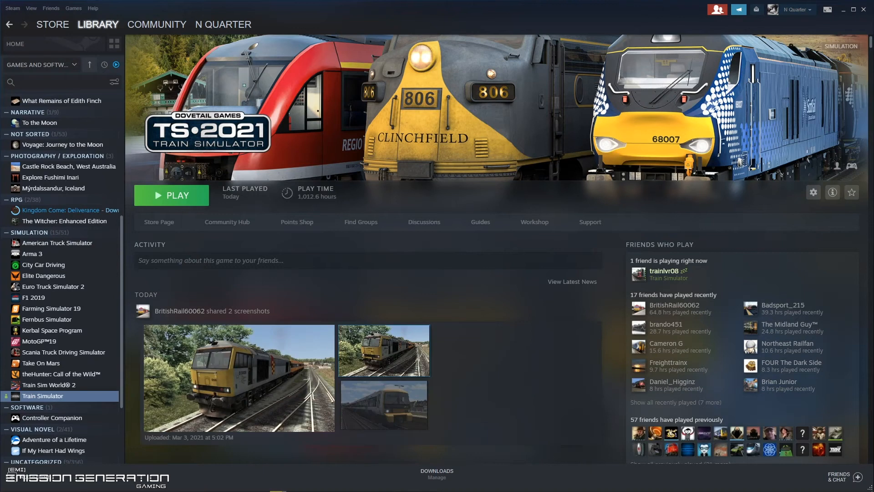
right_click(42, 395)
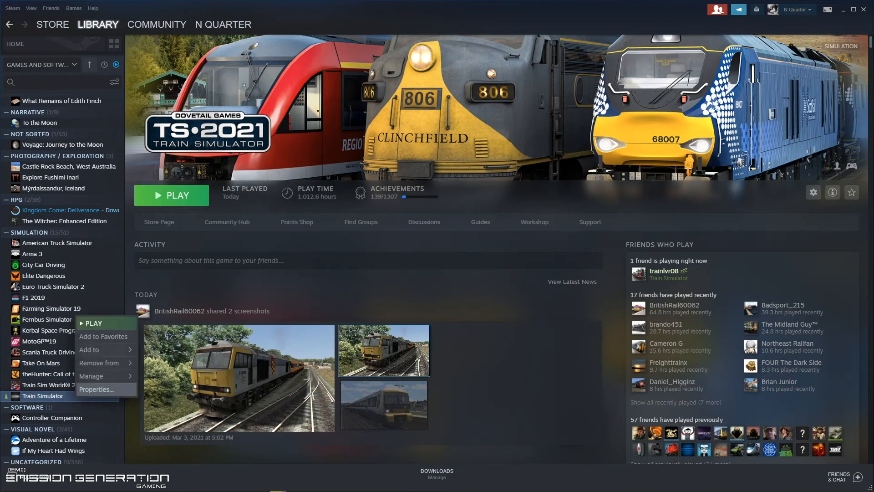
left_click(96, 389)
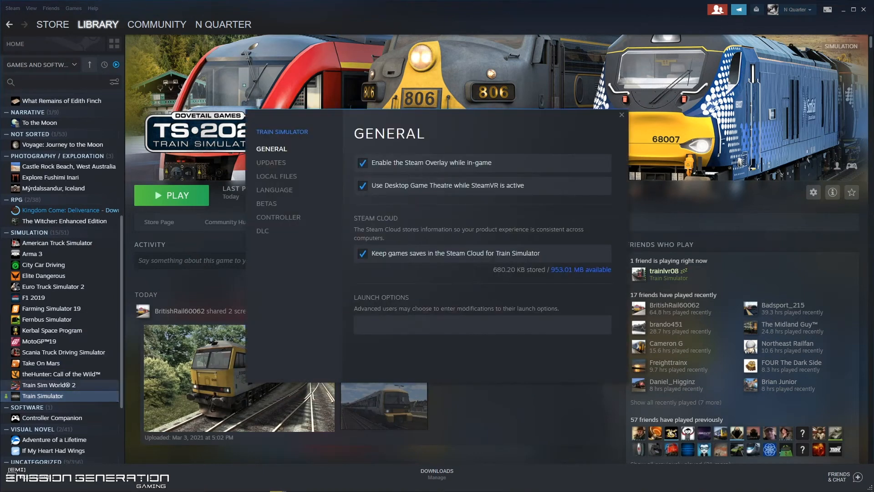
left_click(277, 176)
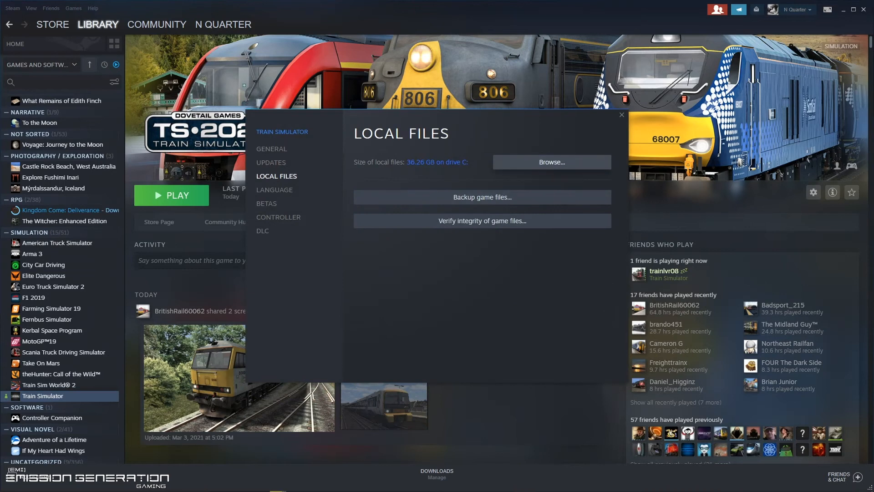
left_click(551, 162)
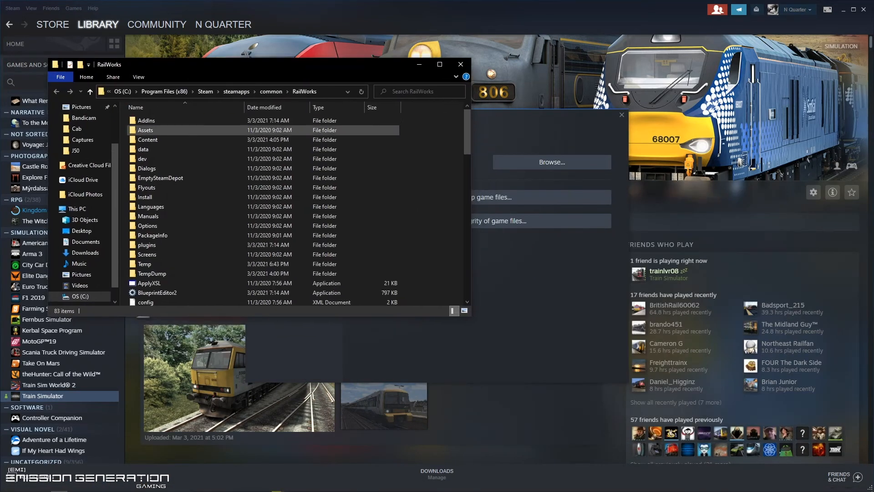
Peek into Assets, return to RailWorks, and open a second Explorer window there.
double_click(146, 130)
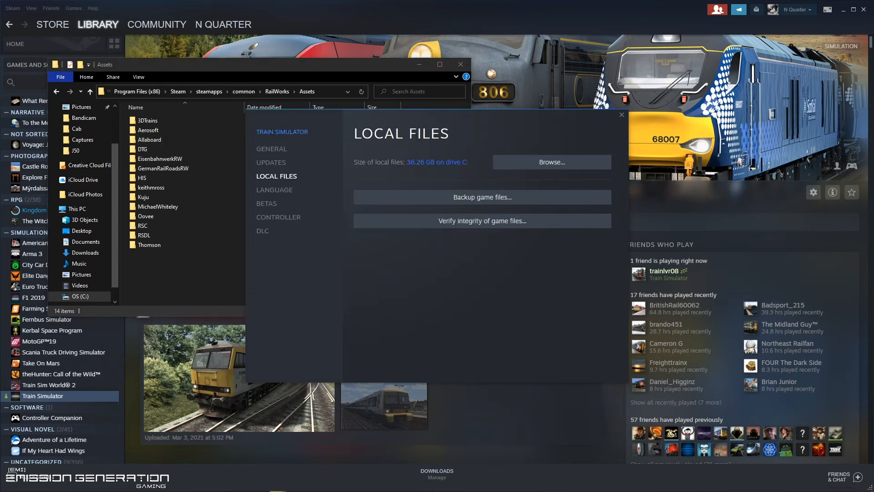
left_click(550, 162)
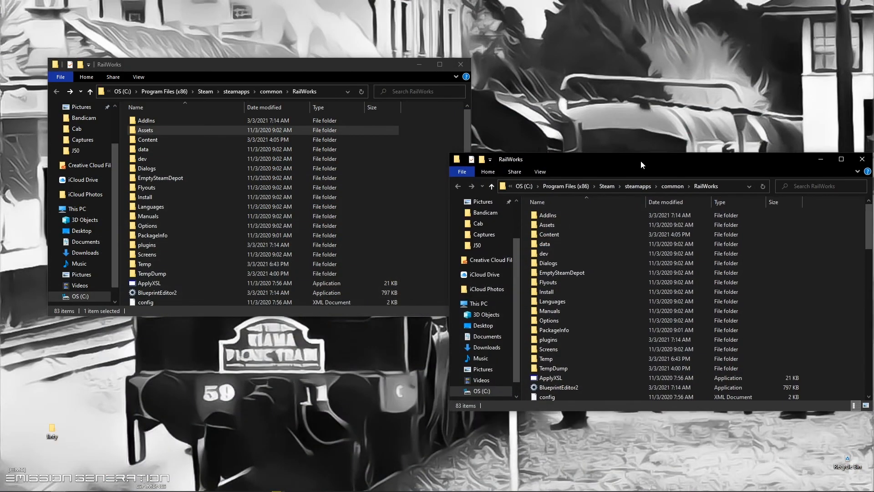
left_click(840, 159)
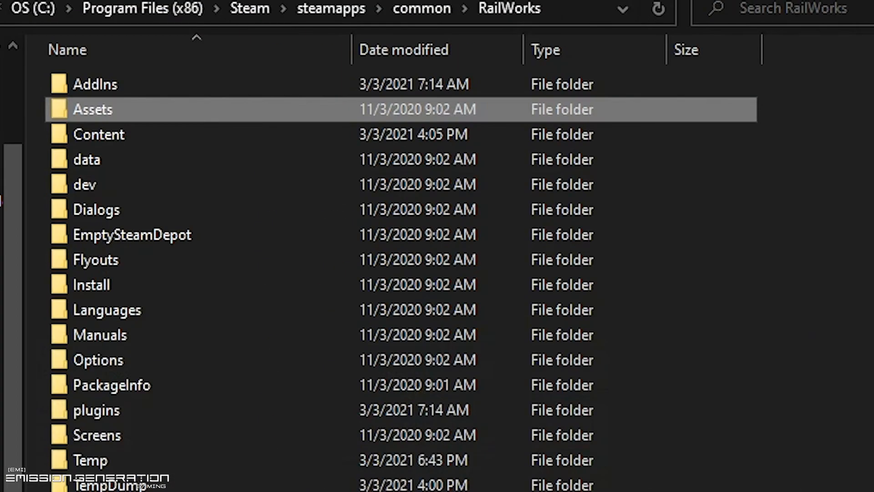
double_click(92, 109)
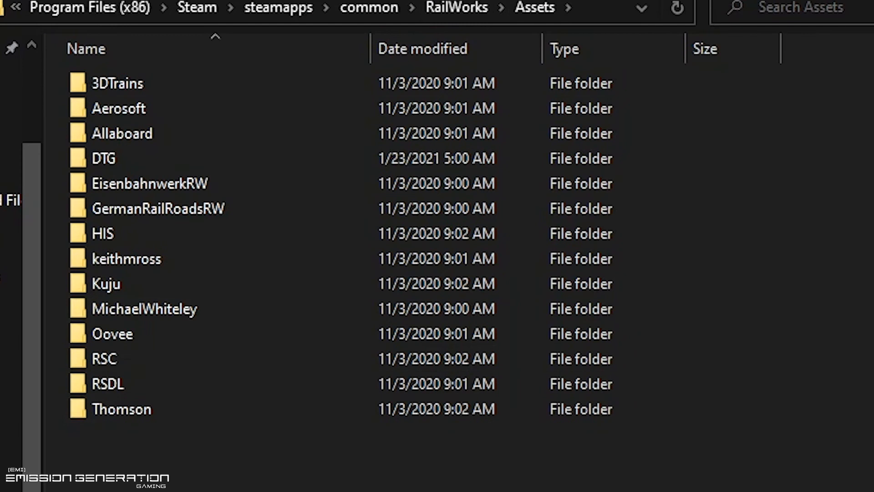
mouse_move(144, 309)
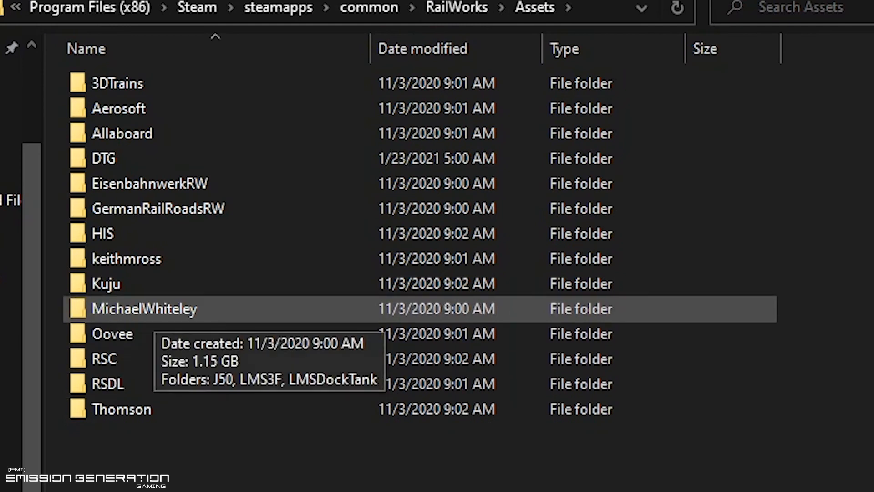
double_click(144, 309)
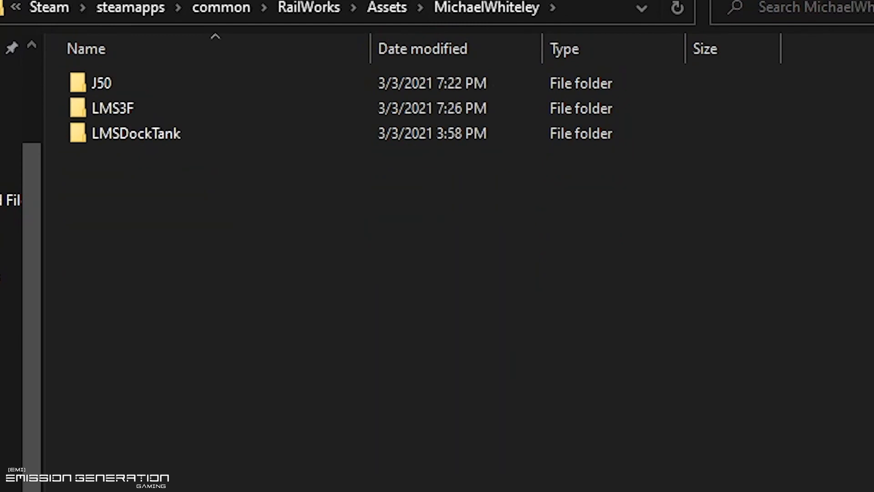
left_click(100, 83)
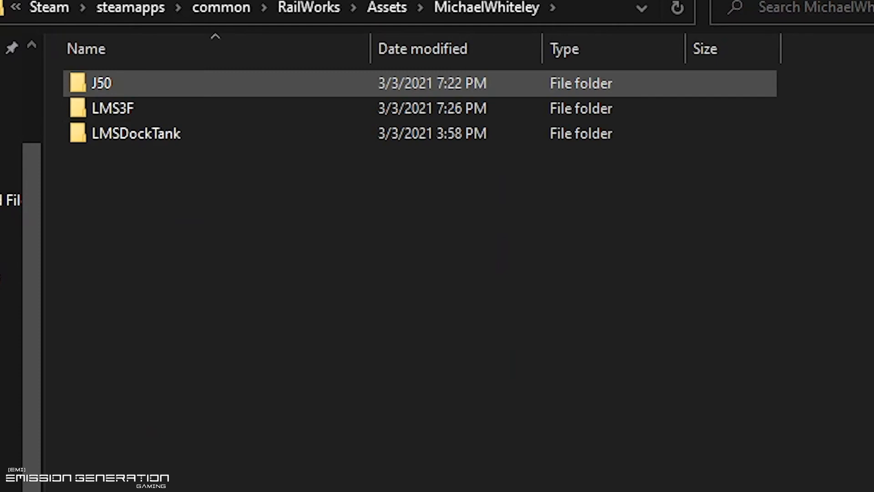
double_click(101, 83)
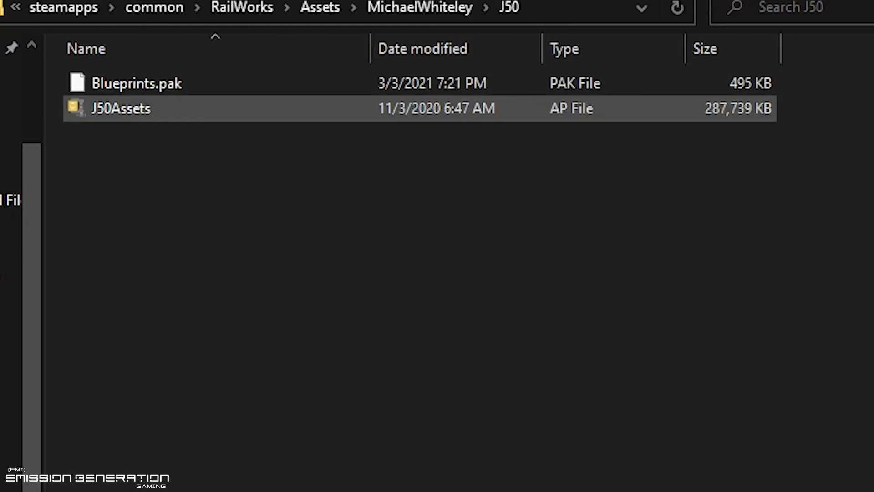
mouse_move(120, 109)
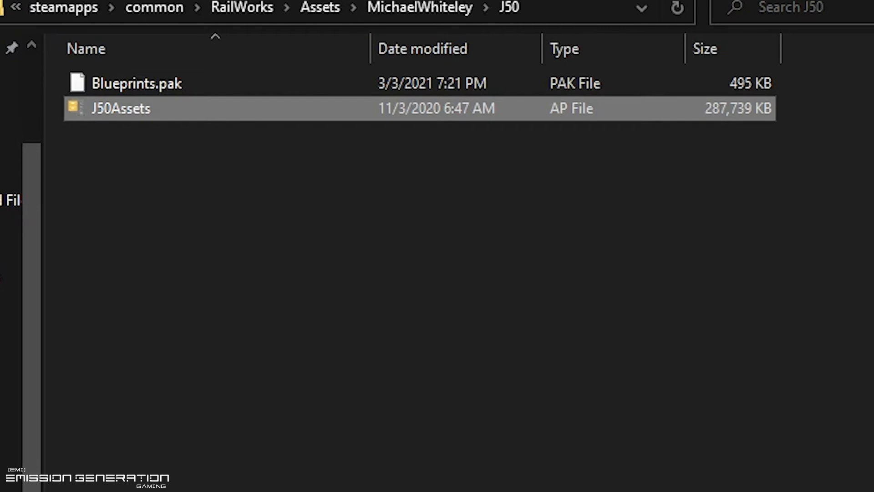
mouse_move(120, 108)
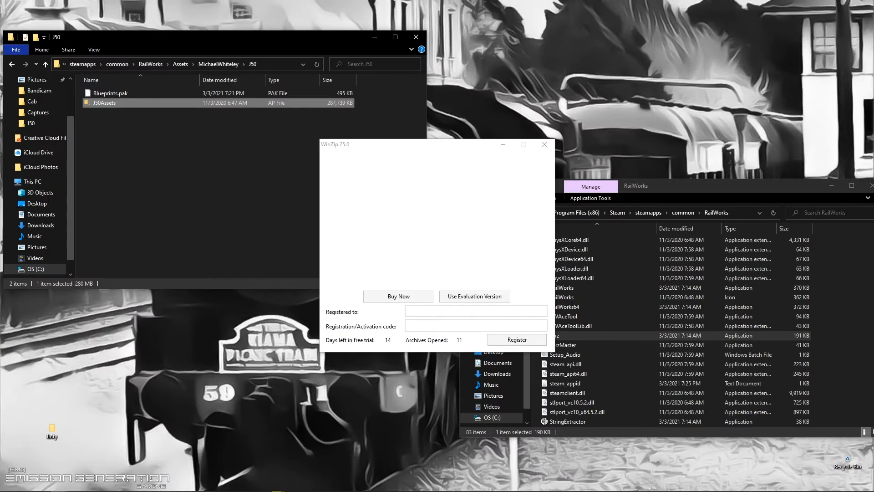
Unzip J50Assets into the J50 folder using WinZip's evaluation version, selecting the new folder.
left_click(474, 295)
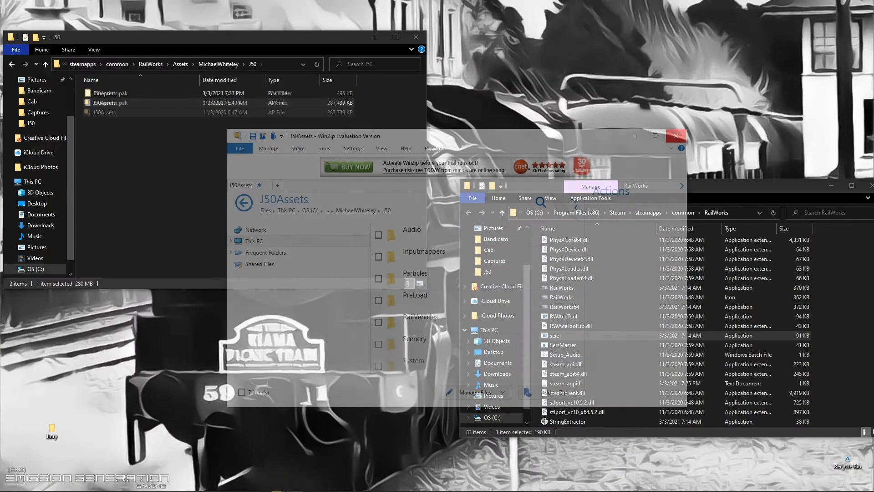
left_click(673, 136)
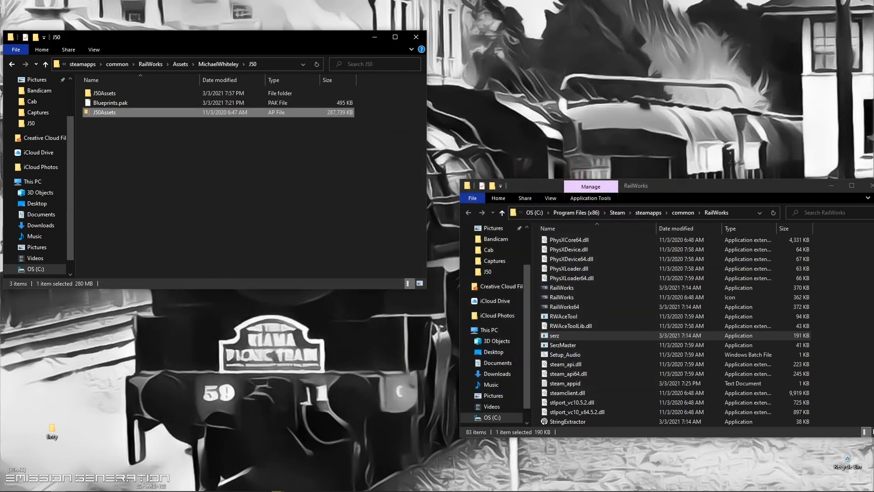
left_click(104, 93)
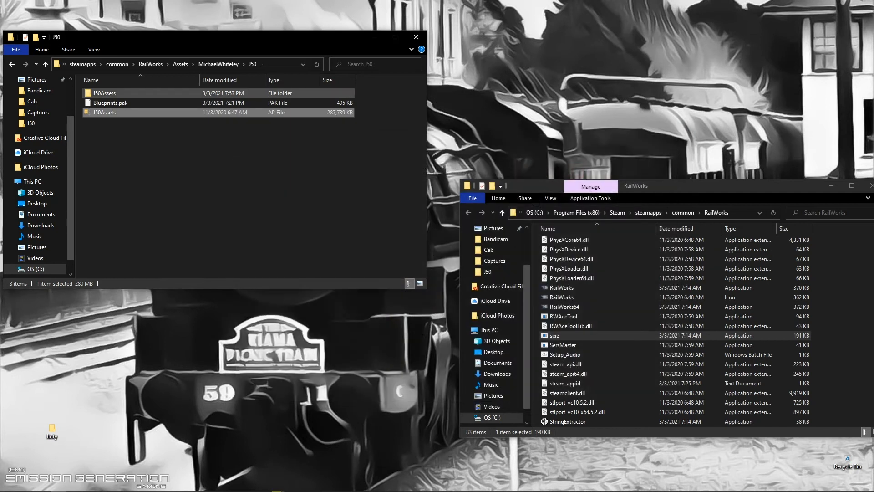
left_click(105, 93)
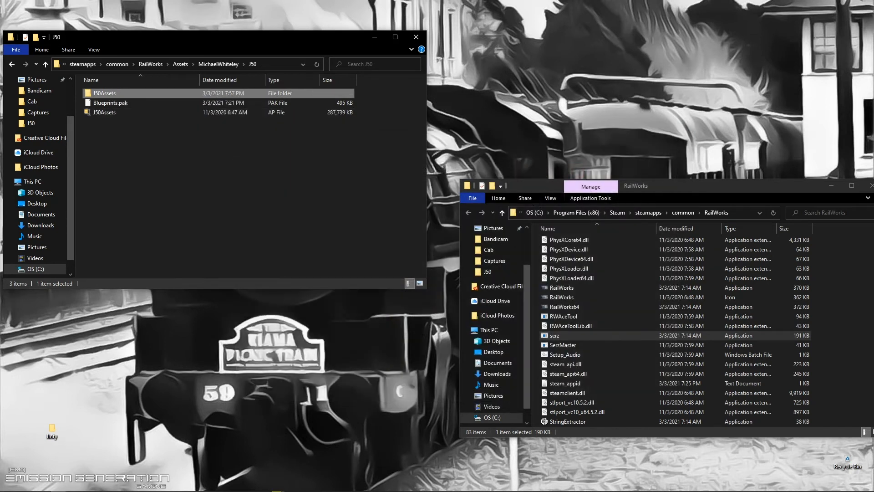
Move the RailVehicles folder out of J50Assets into the J50 folder.
double_click(105, 92)
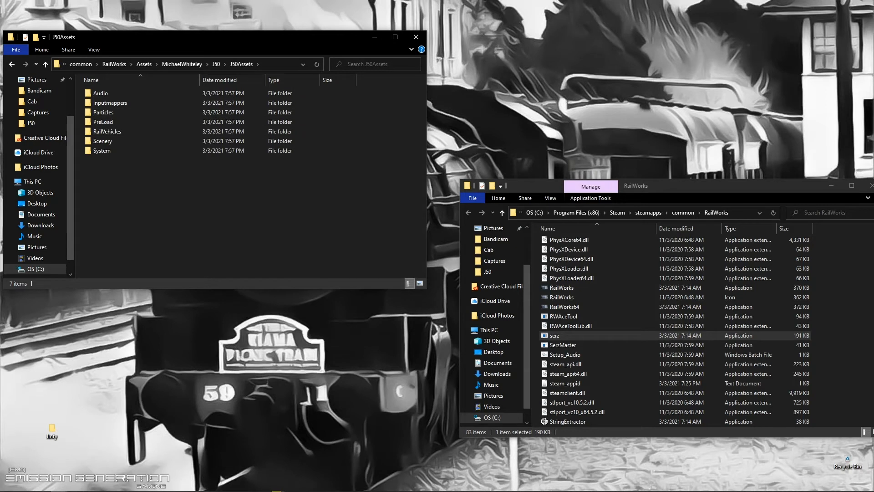
left_click(107, 131)
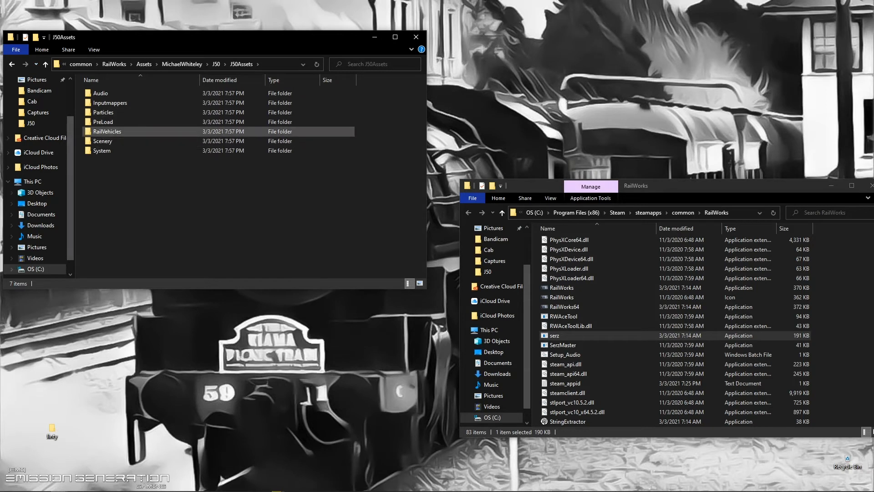
right_click(106, 131)
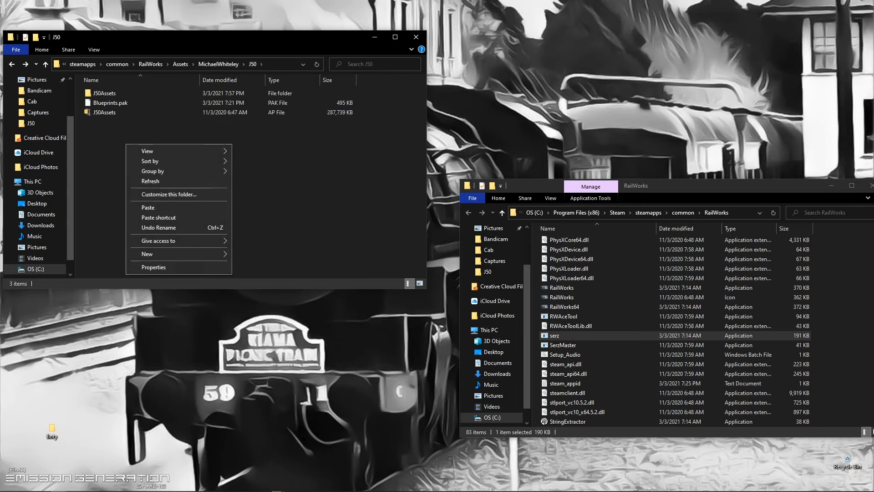
left_click(148, 207)
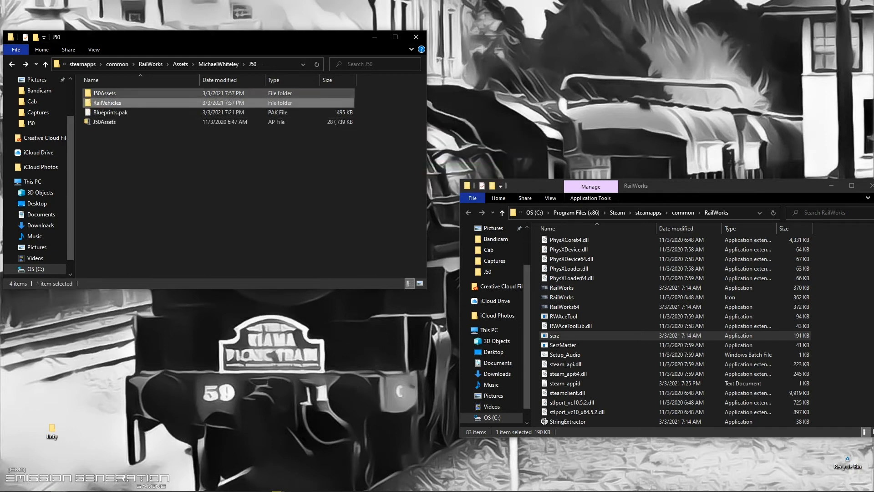
left_click(104, 92)
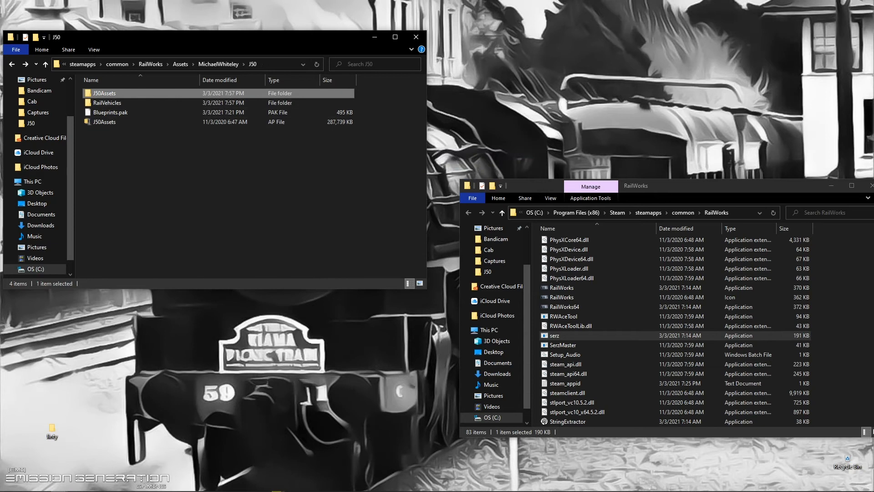
left_click(110, 112)
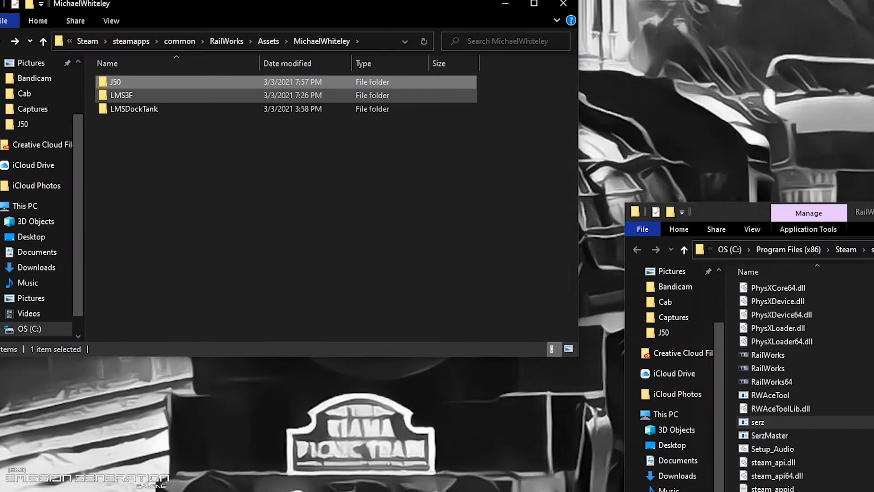
Navigate LMS3F › RailVehicles › Steam › Jinty › Cab and select Cab Camera.bin.
double_click(121, 95)
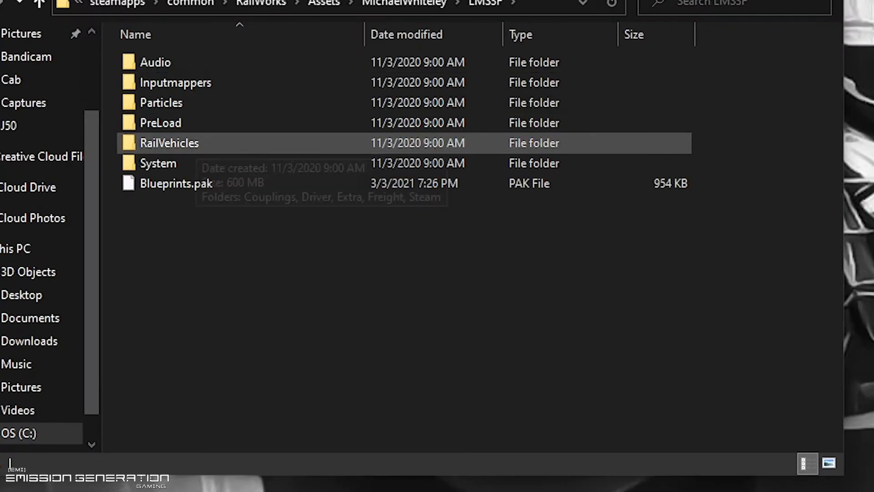
double_click(169, 142)
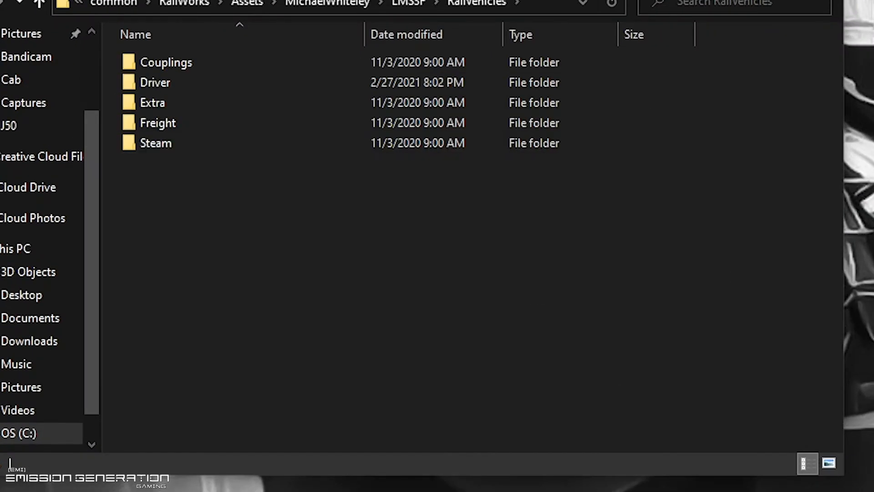
mouse_move(156, 142)
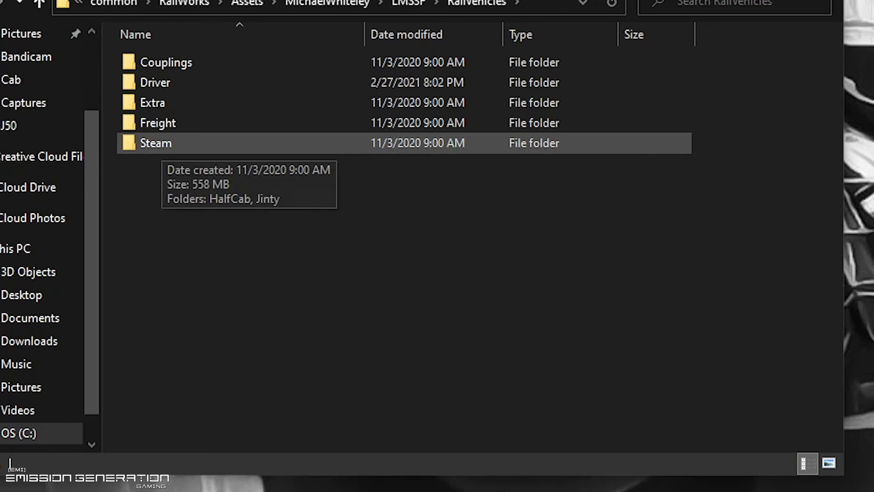
double_click(156, 143)
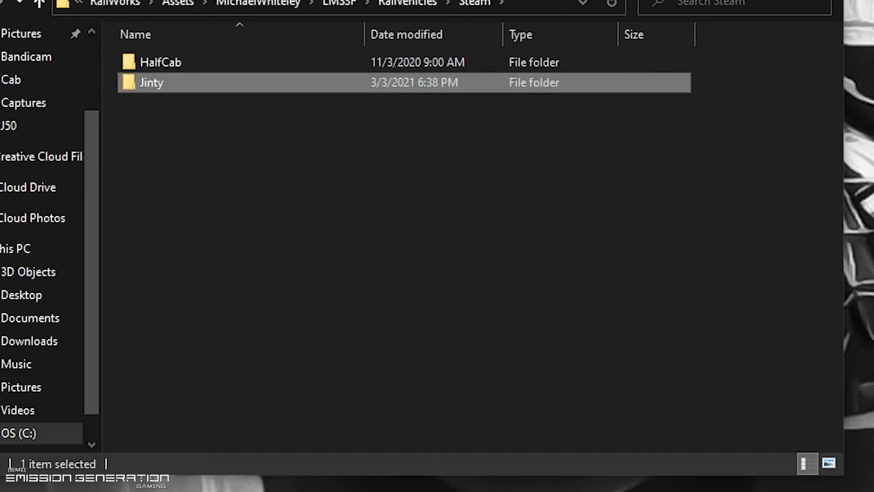
double_click(151, 82)
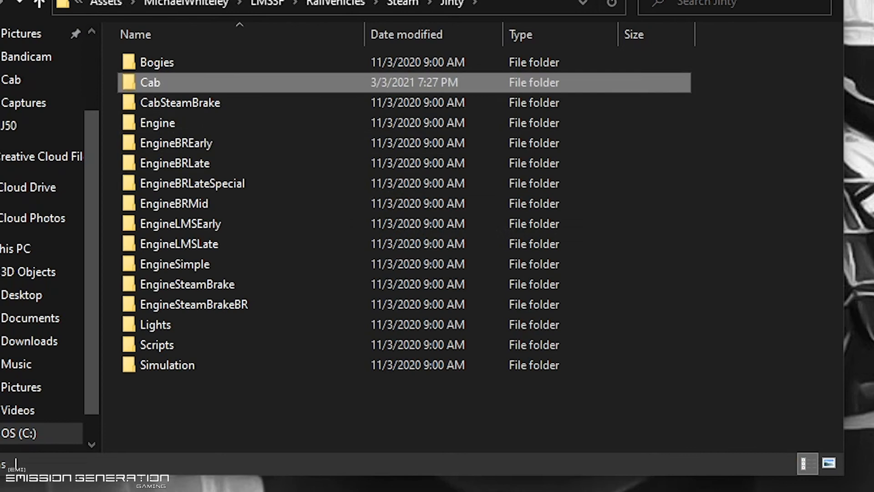
double_click(149, 82)
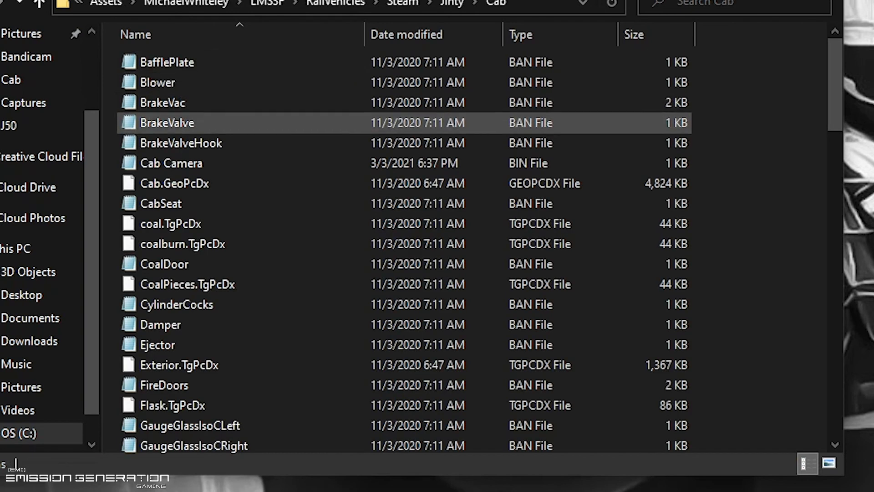
left_click(171, 163)
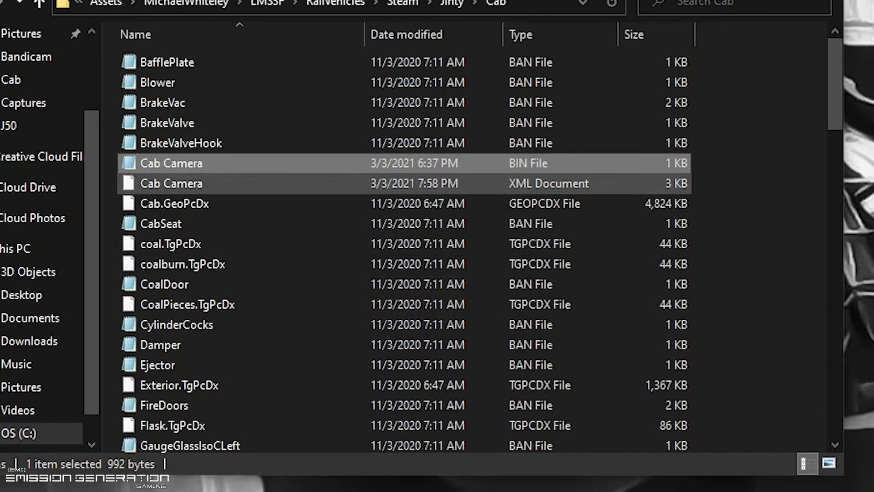
mouse_move(172, 163)
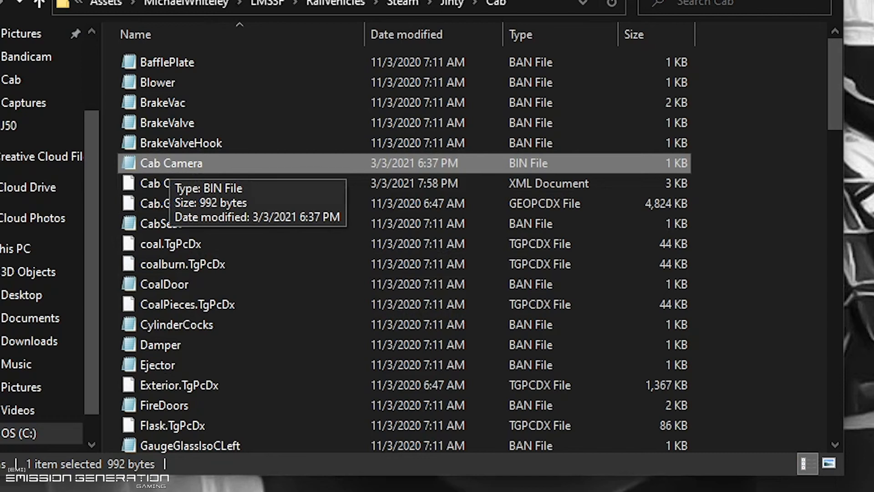
Delete Cab Camera.bin, then bring up the context menu for Cab Camera.xml.
right_click(171, 163)
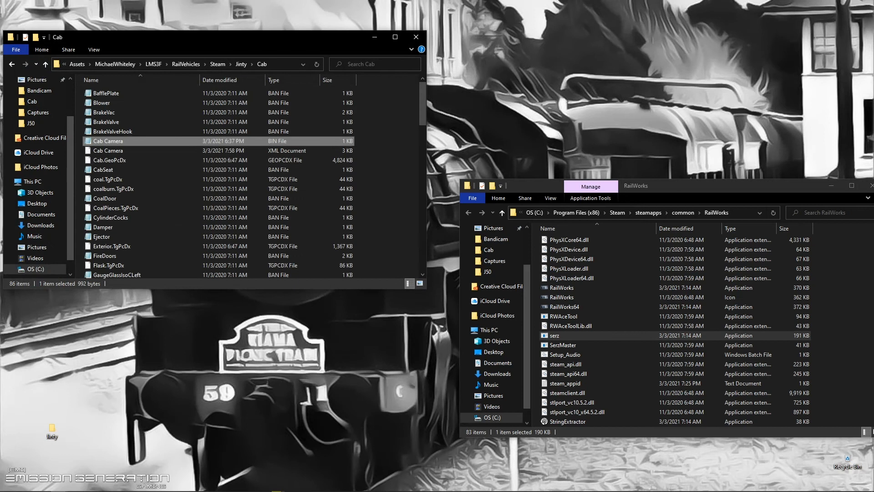
mouse_move(108, 141)
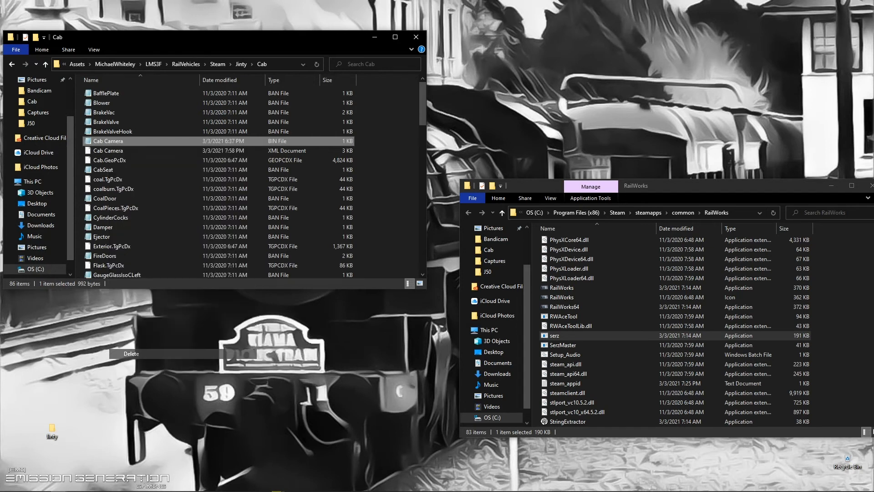
right_click(107, 141)
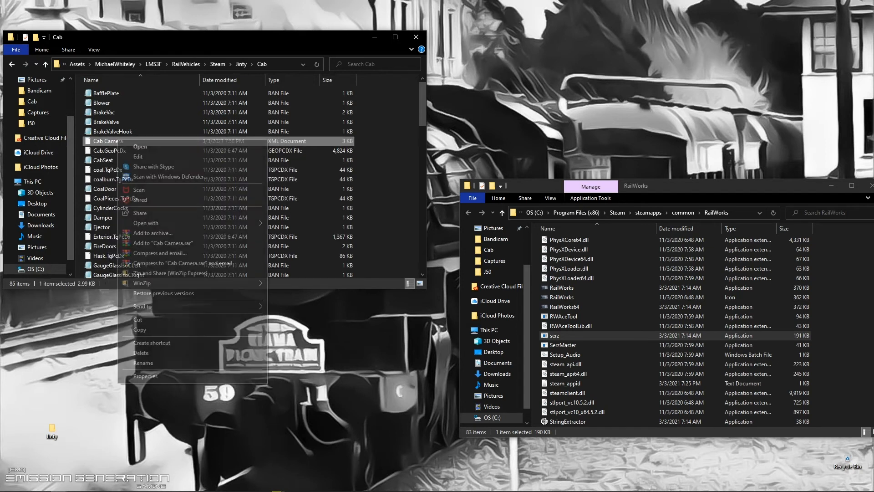
mouse_move(145, 223)
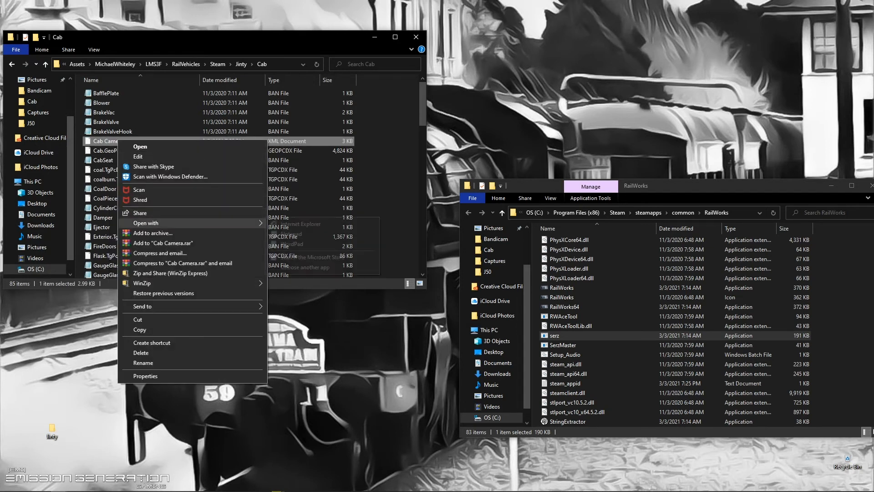
Open Cab Camera.xml in Notepad, showing cameraOffset X 1.3, Y 3.04, Z -2.85.
left_click(140, 146)
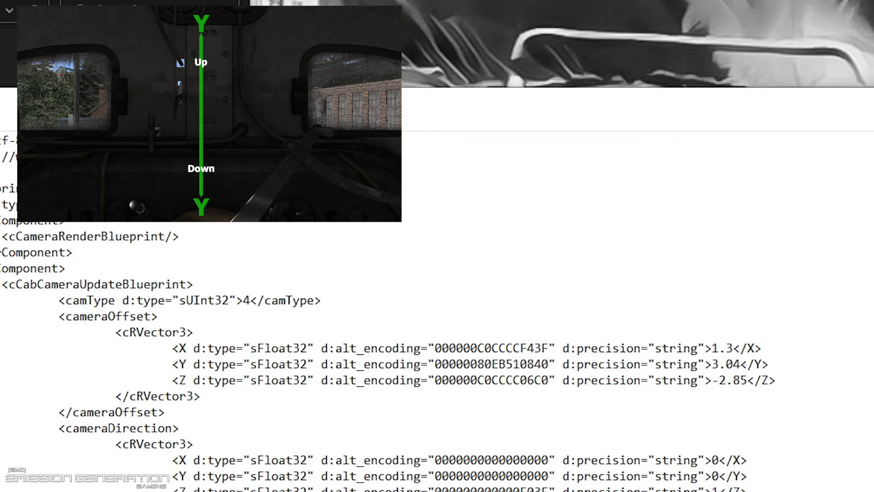
double_click(725, 364)
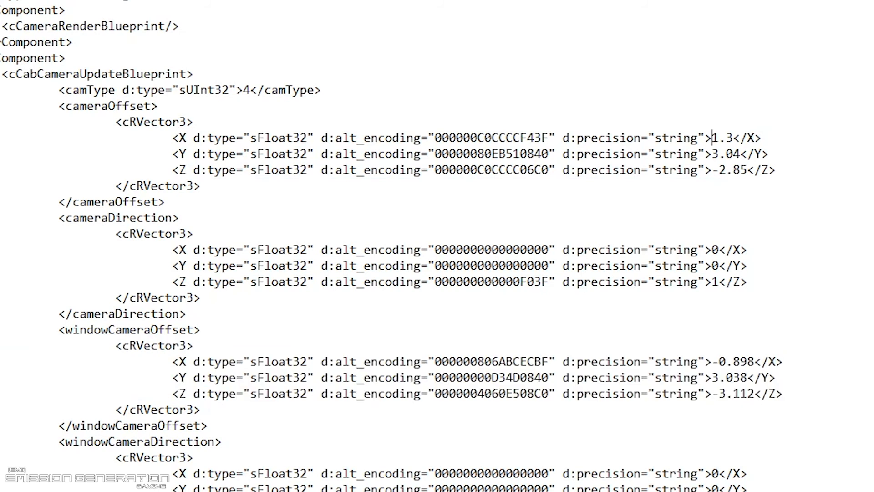
double_click(721, 137)
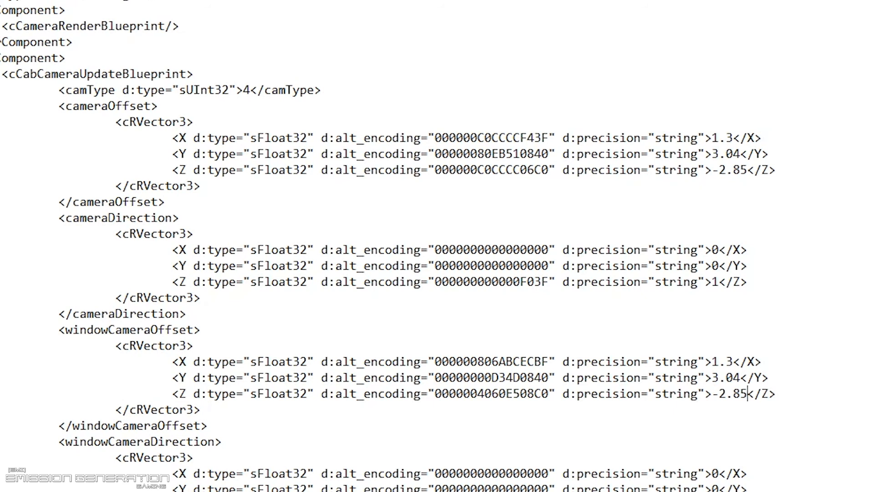
Select the cameraOffset X value 1.3 to replace it with 1.
left_click(712, 138)
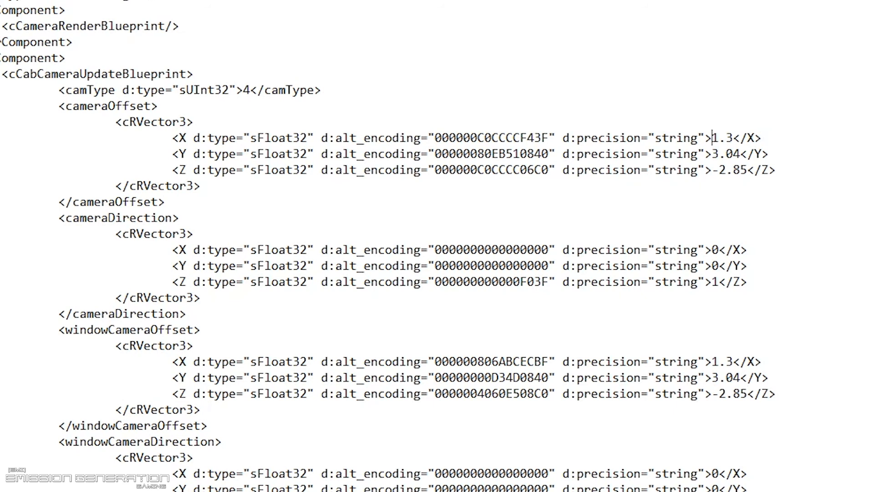
double_click(722, 137)
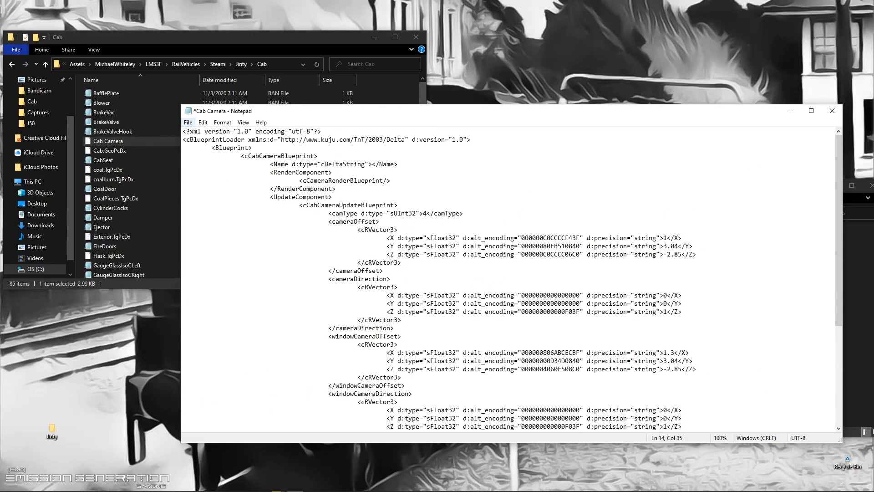
Save the edited Cab Camera XML, then delete it after rebuilding the BIN.
key("ctrl+s")
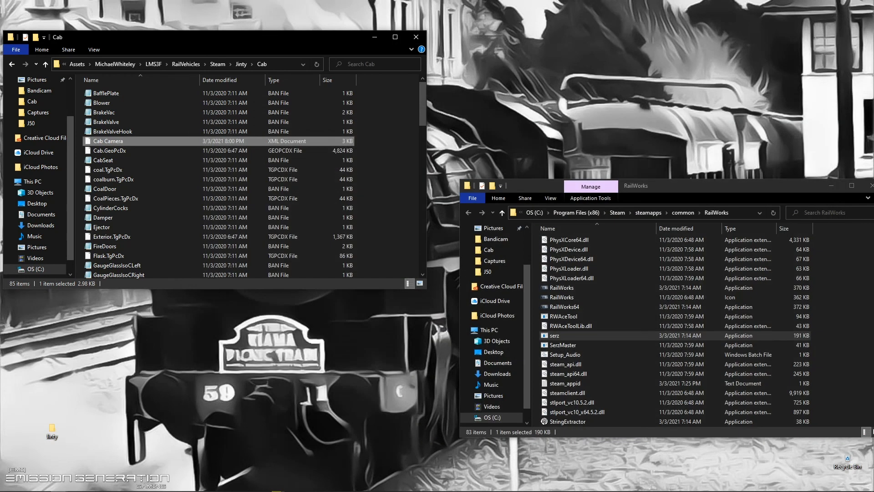
mouse_move(110, 141)
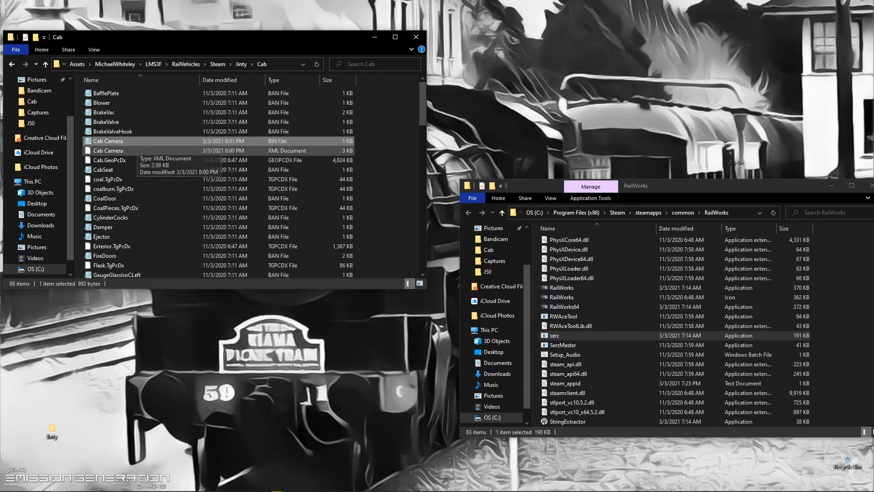
left_click(108, 151)
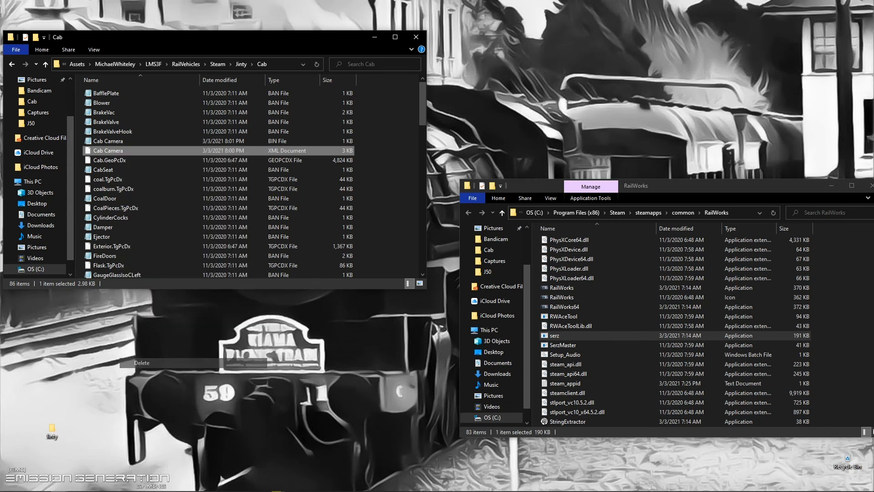
left_click(142, 363)
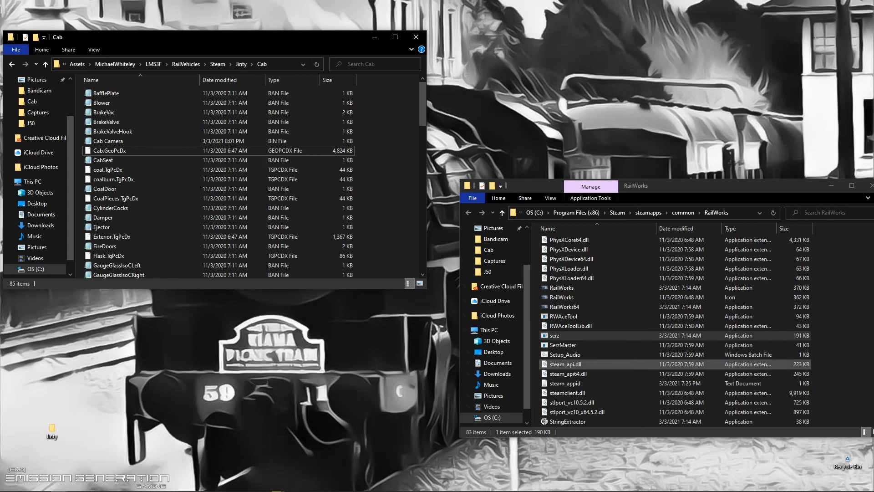
Browse to MichaelWhiteley > J50 > RailVehicles > Steam > Default > Cab and select Cab Camera.bin.
left_click(107, 141)
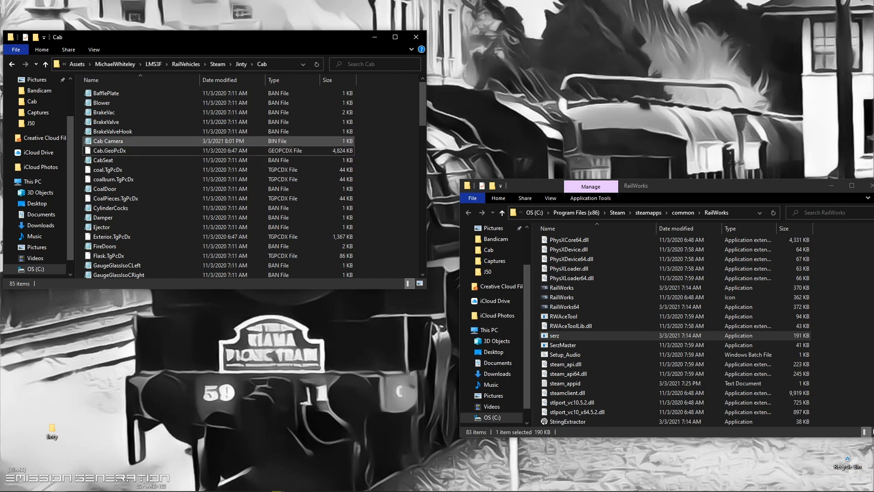
mouse_move(11, 64)
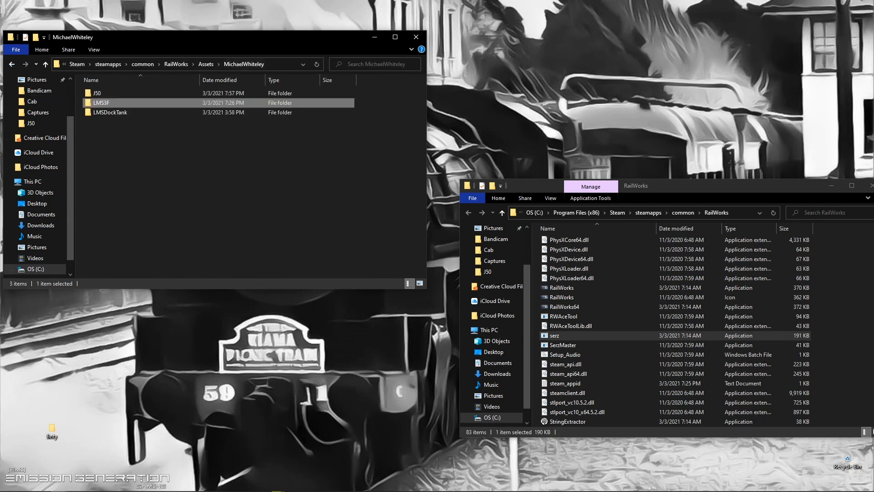
double_click(96, 92)
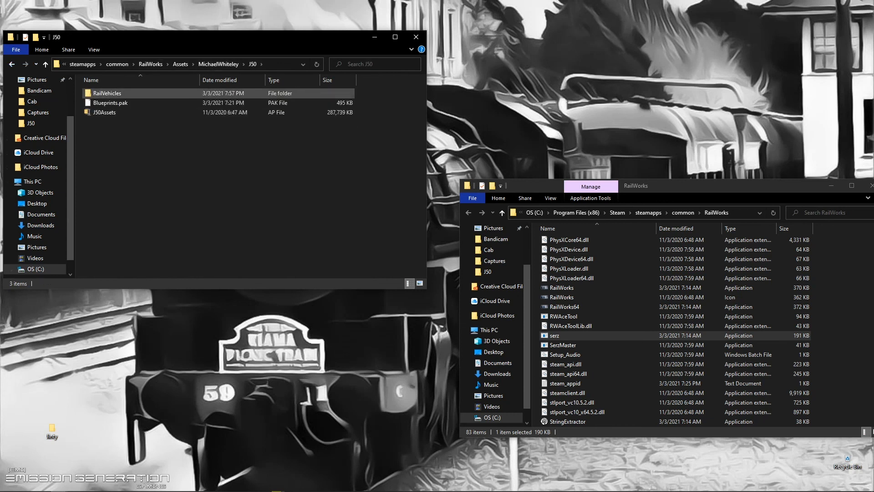
double_click(107, 93)
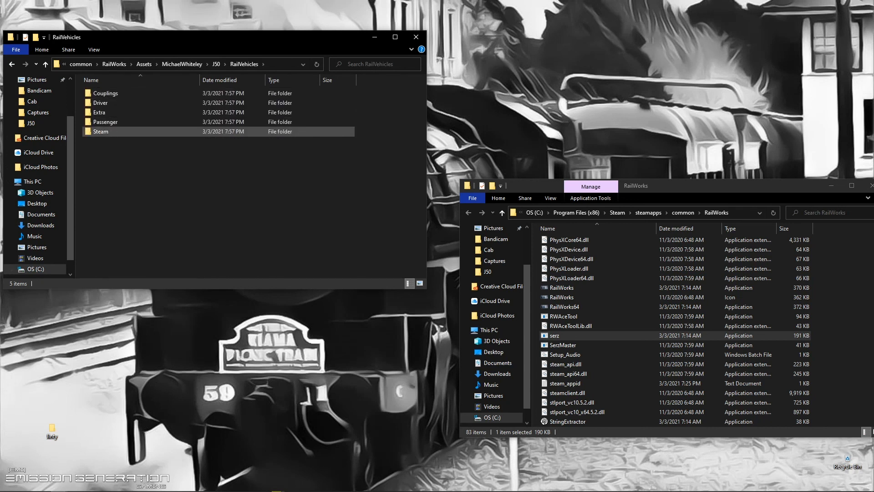
double_click(100, 131)
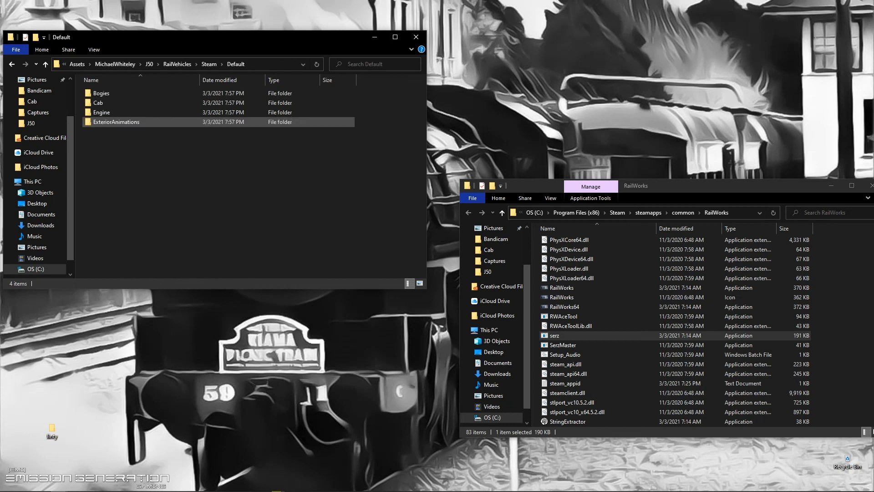
double_click(99, 102)
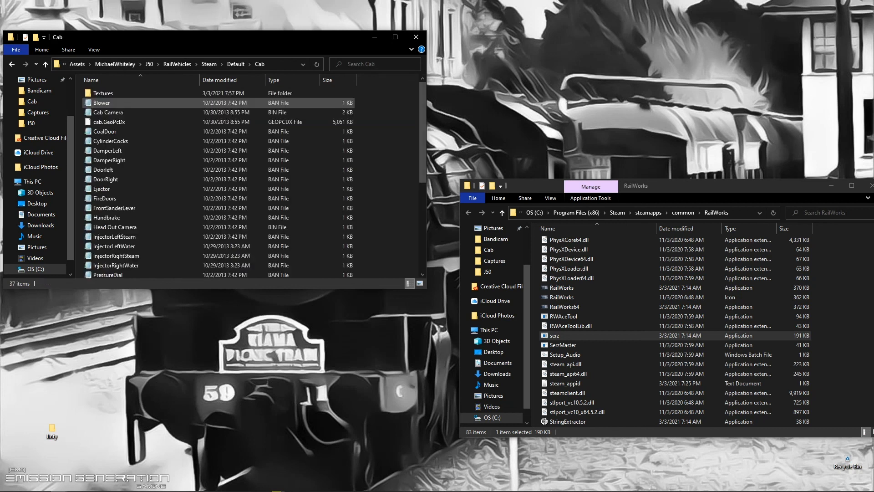
left_click(109, 122)
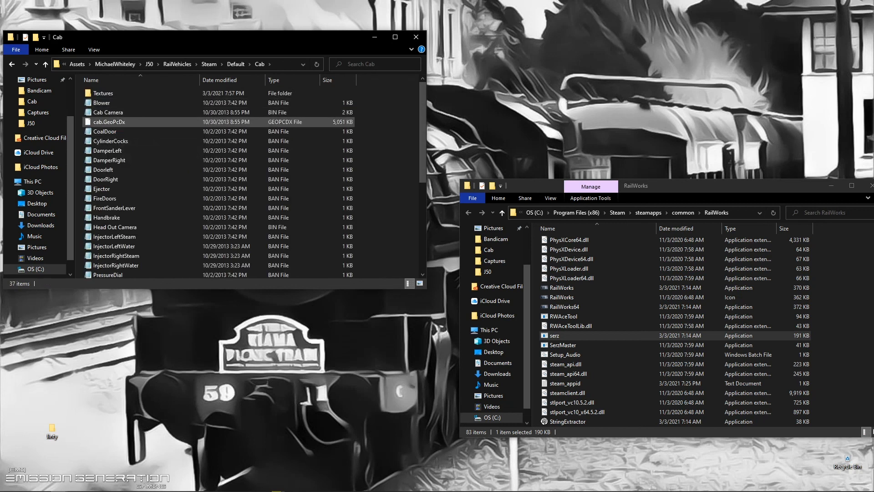
left_click(107, 112)
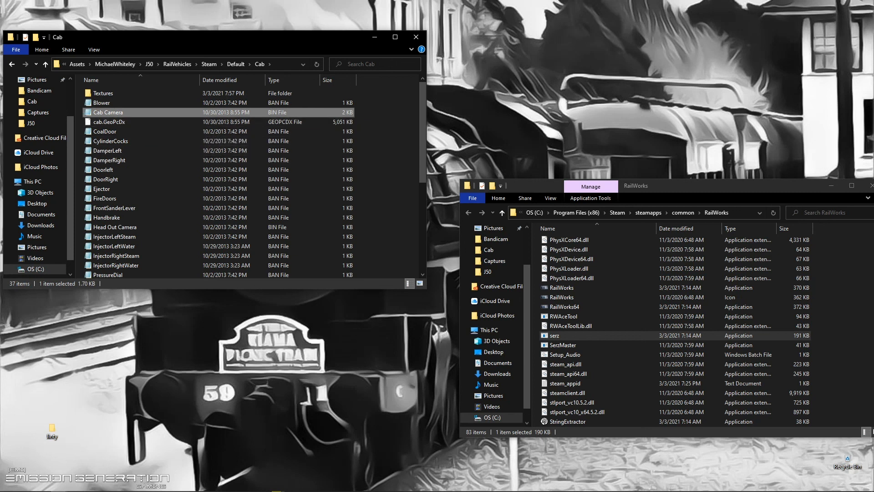